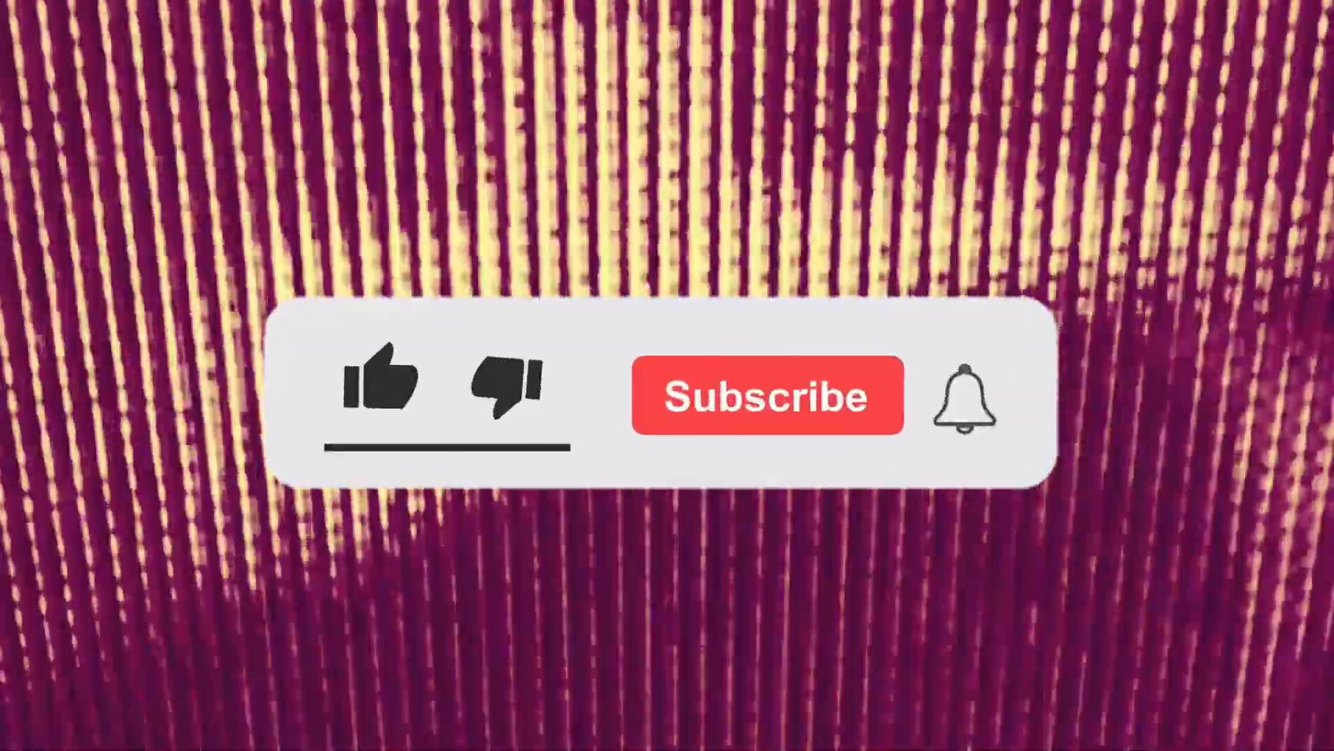
# Play the end-screen overlay through Like, then SUBSCRIBED, then the ringing notification bell
pyautogui.click(382, 392)
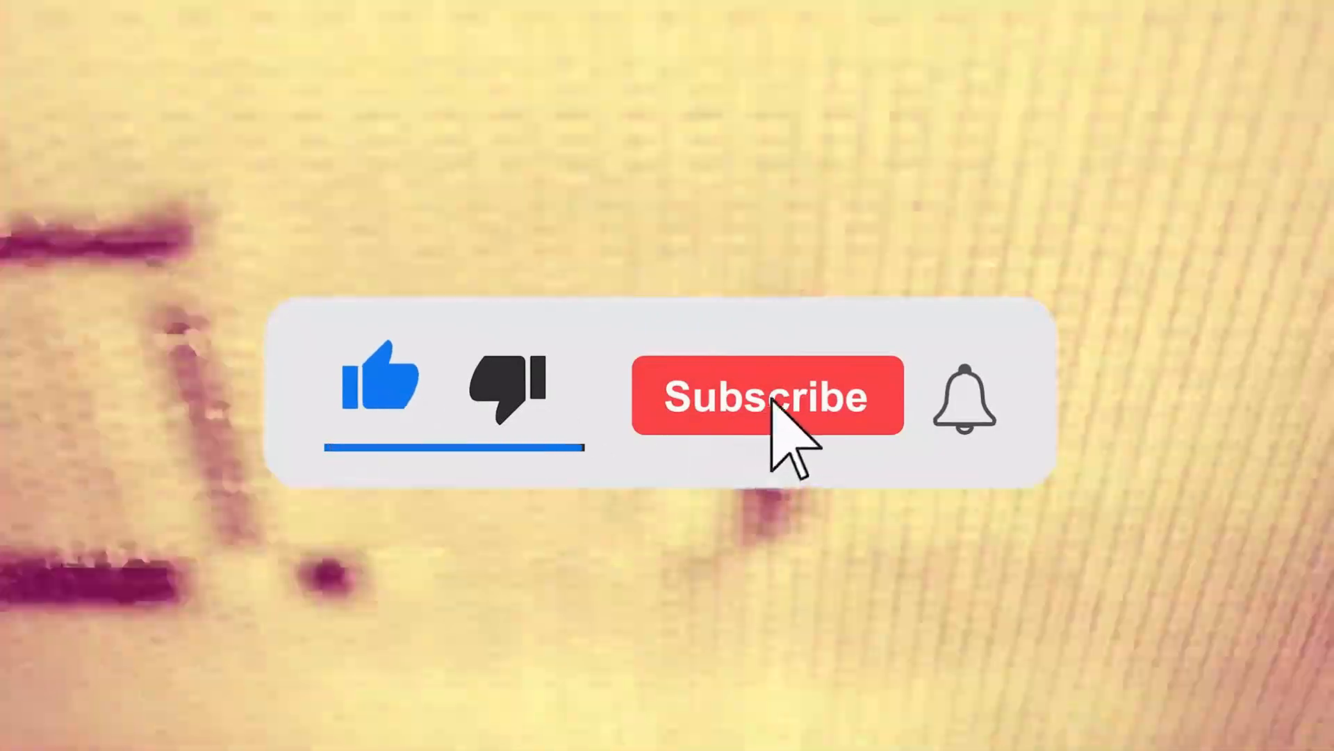
pyautogui.click(766, 395)
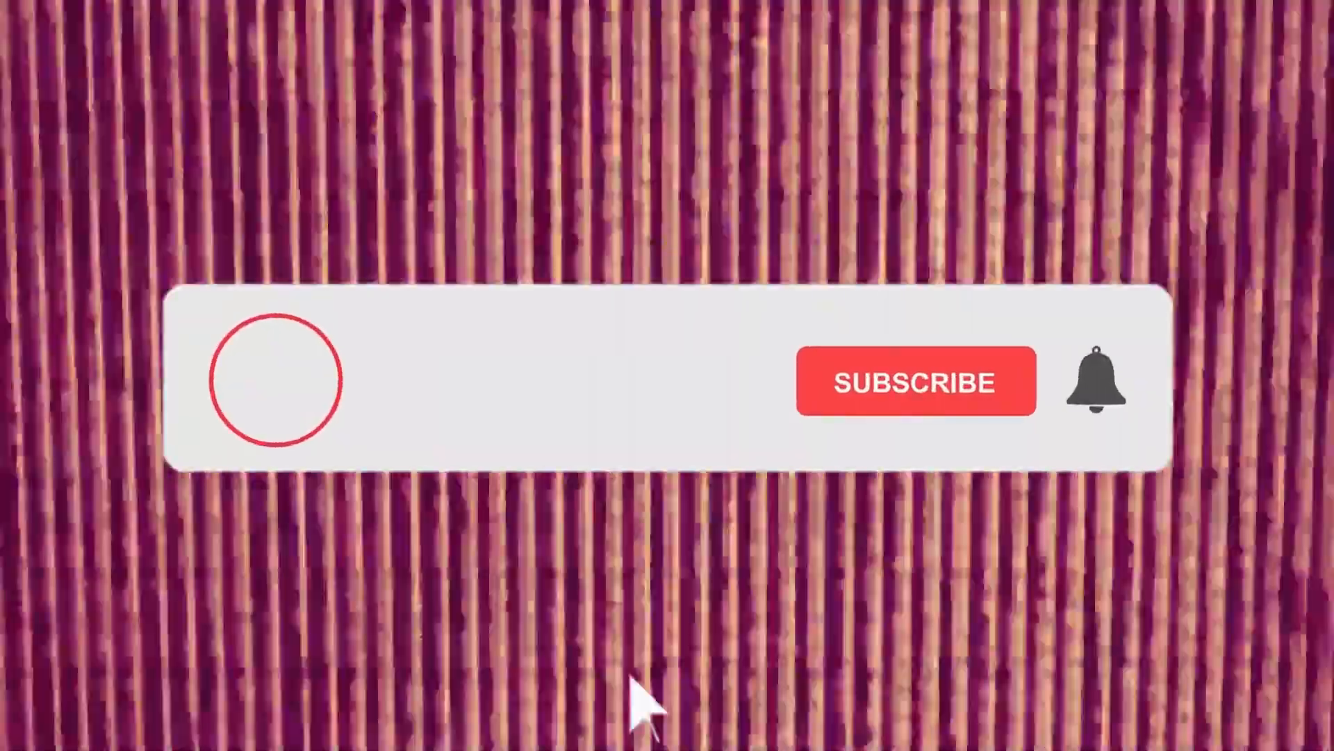
pyautogui.click(915, 380)
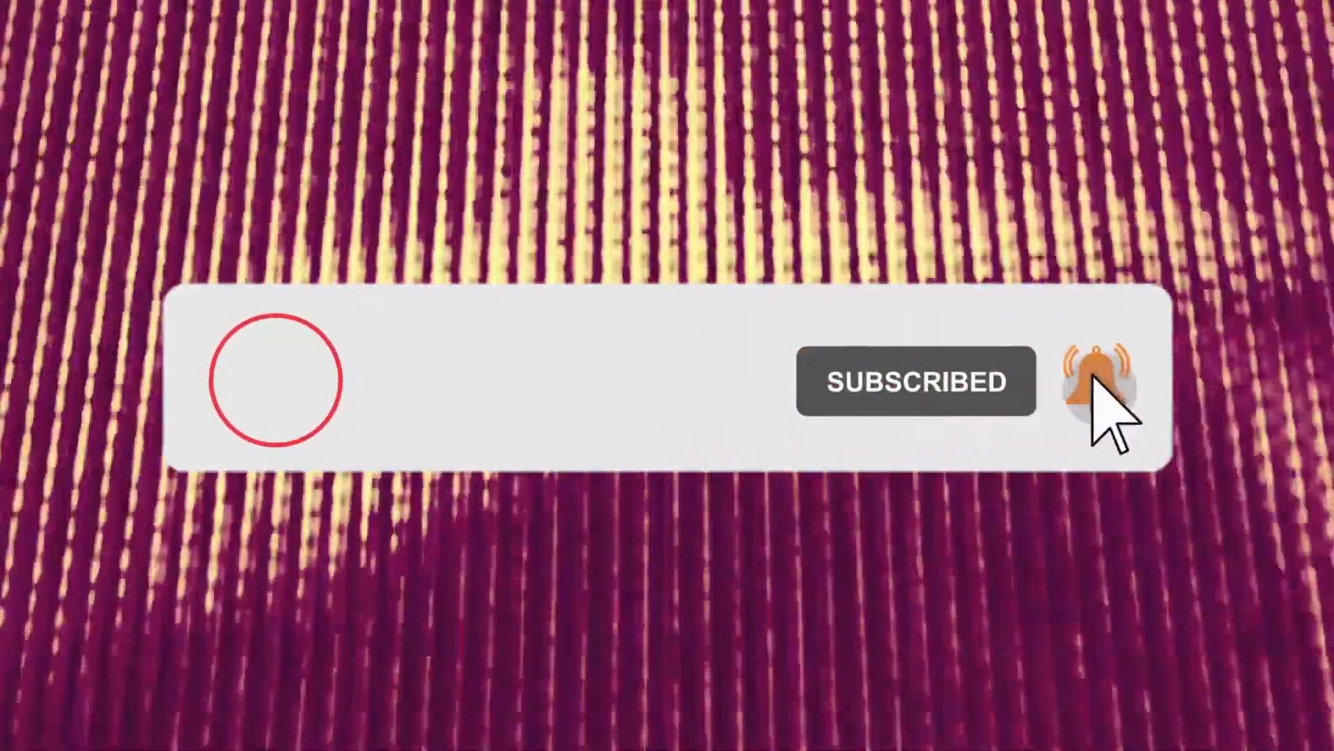